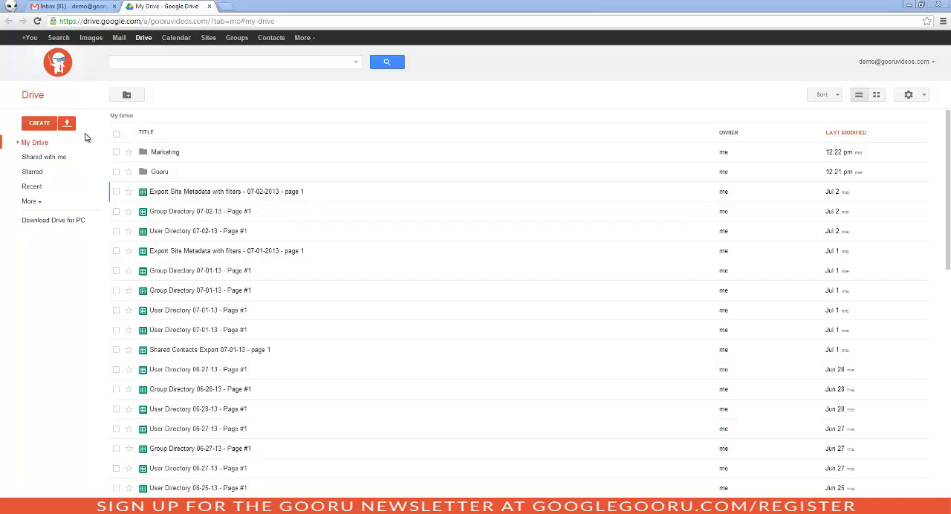
pyautogui.moveTo(101, 121)
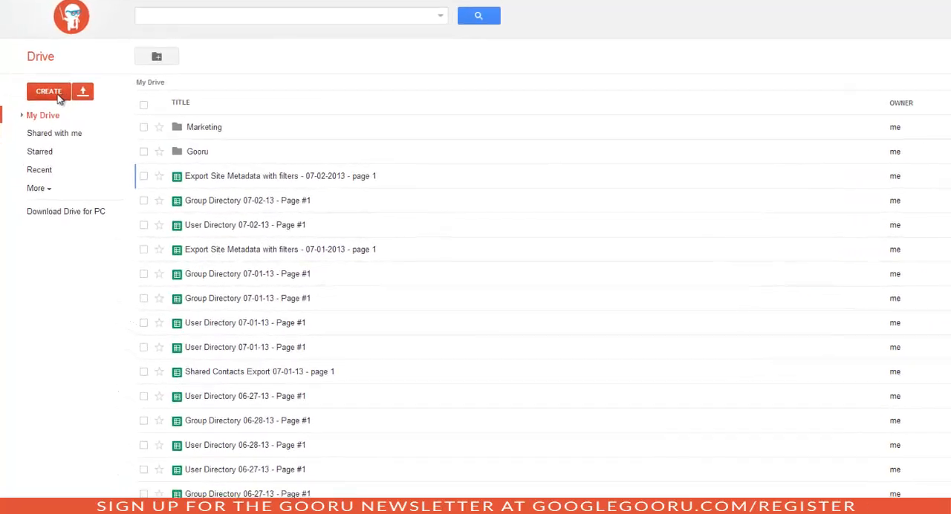
# Step: Create a new presentation from Google Drive's Create menu
pyautogui.click(49, 91)
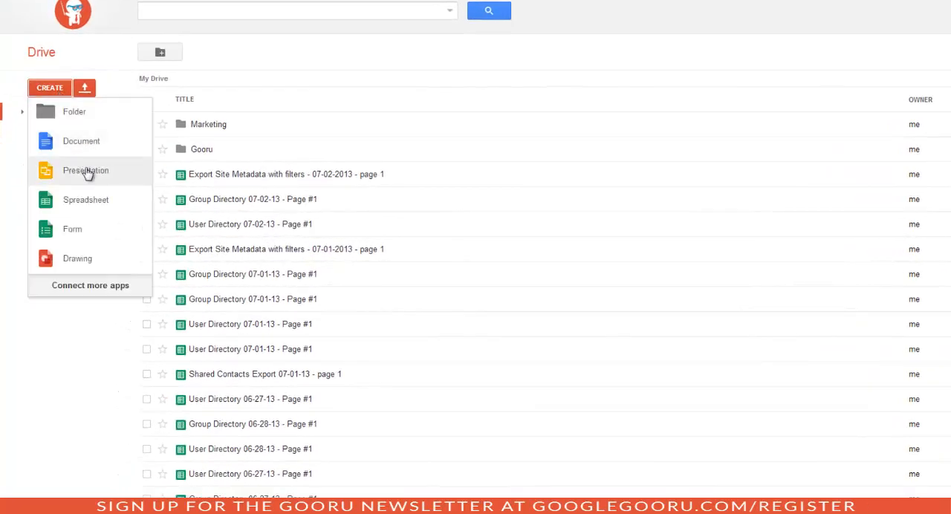
pyautogui.click(86, 169)
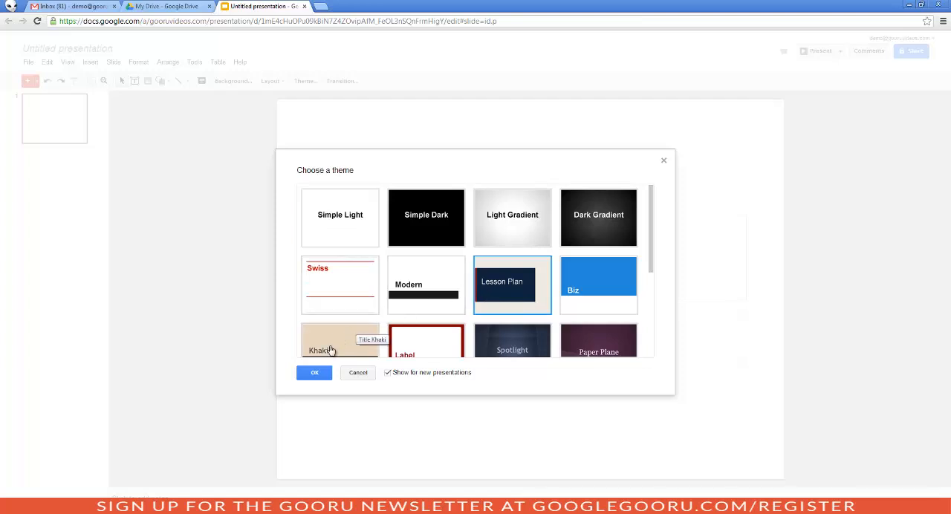
# Step: Apply the Lesson Plan theme and rename the presentation 'Intro to Gooru'
pyautogui.click(313, 372)
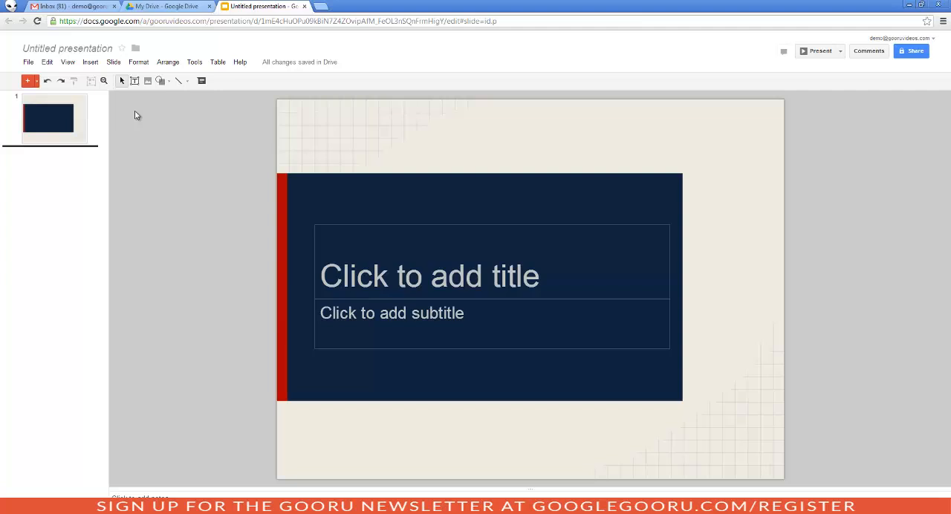
pyautogui.moveTo(116, 87)
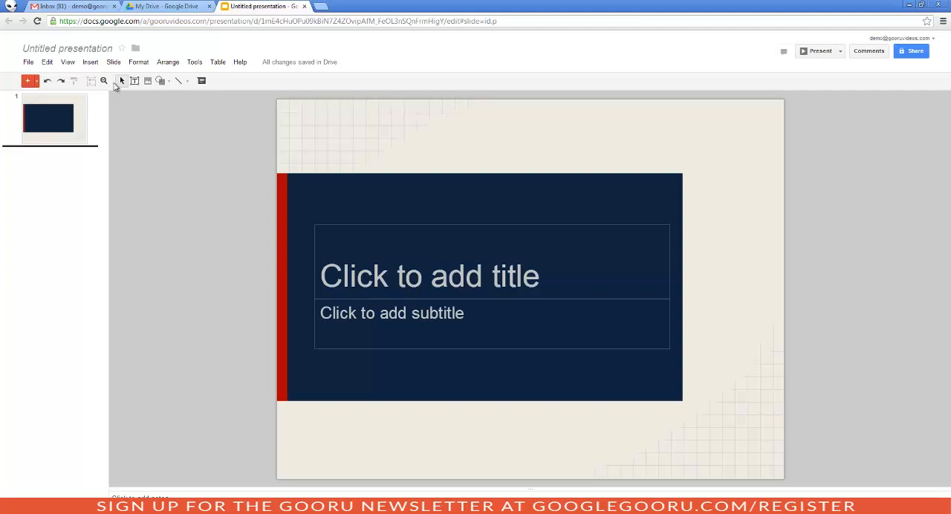
pyautogui.click(67, 48)
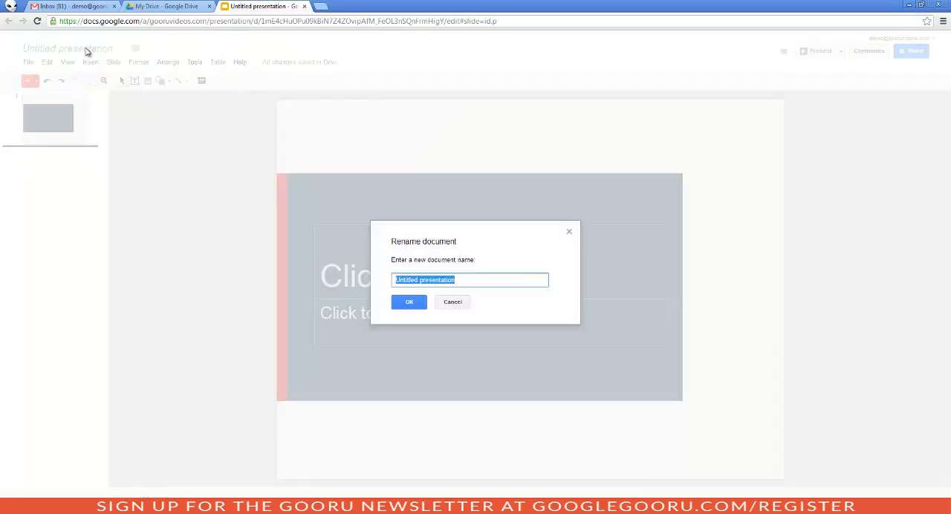
pyautogui.write('Intro to Gooru')
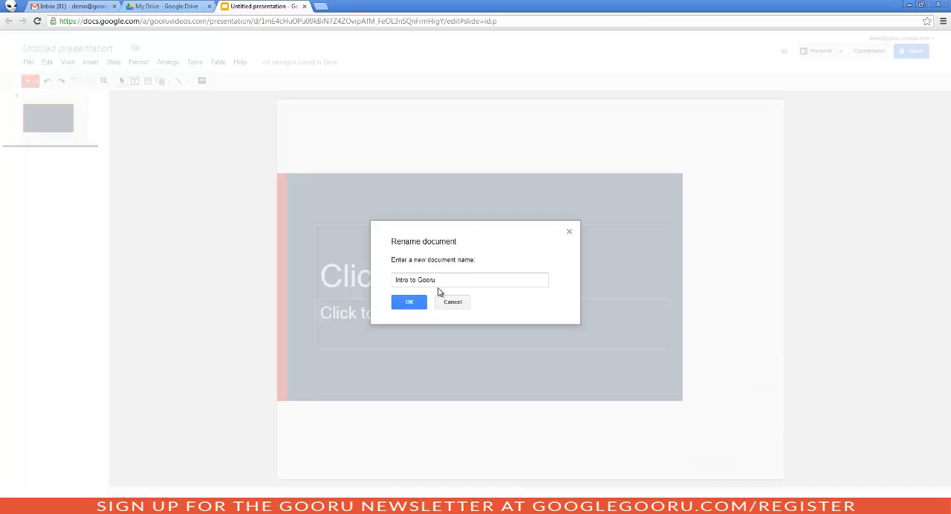
pyautogui.click(408, 302)
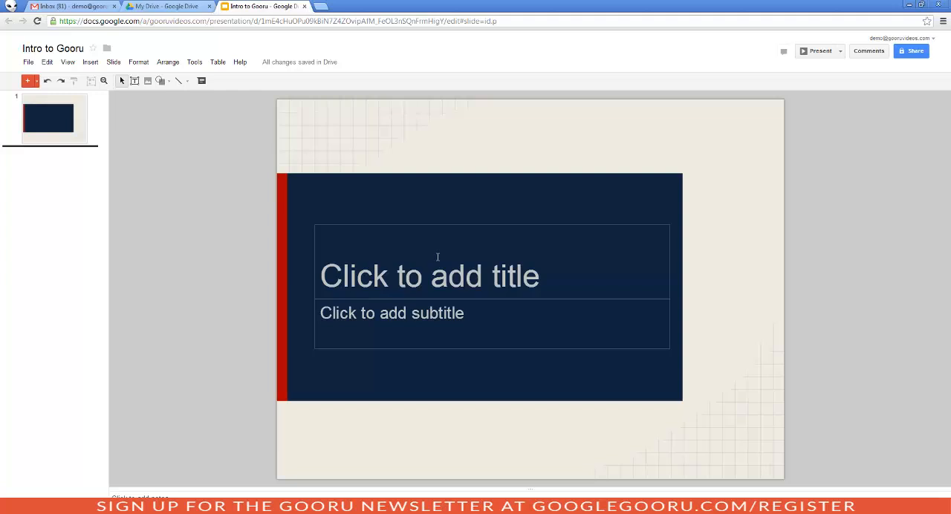
# Step: Title the first slide 'Intro to Gooru' and add a second slide
pyautogui.write('Intro to Gooru')
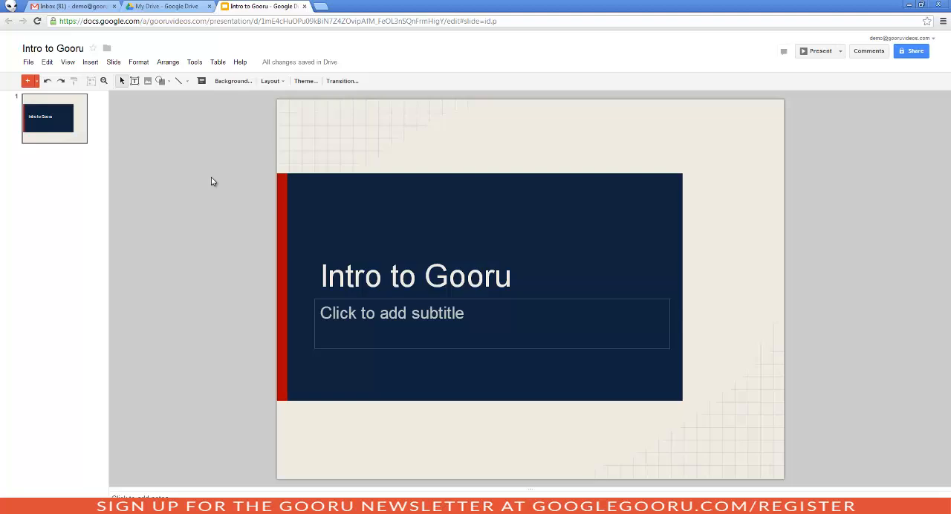
pyautogui.click(89, 63)
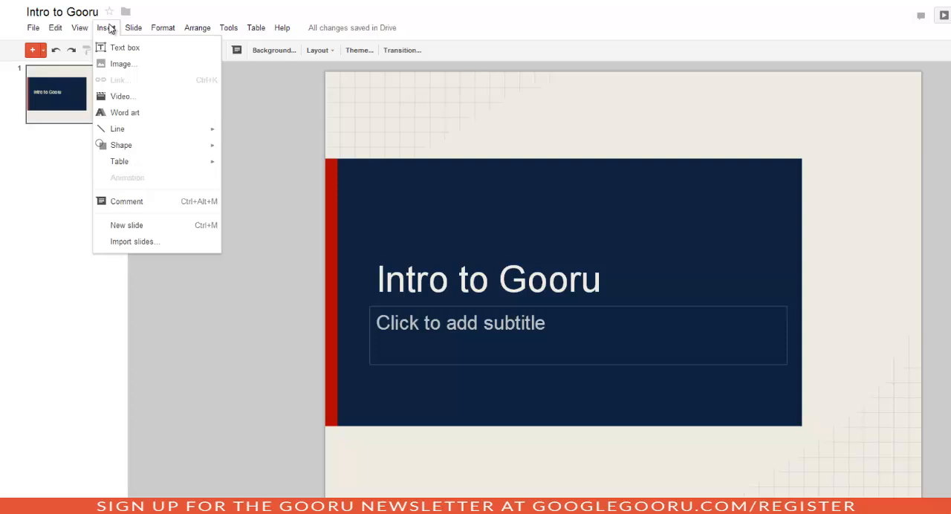
pyautogui.moveTo(104, 37)
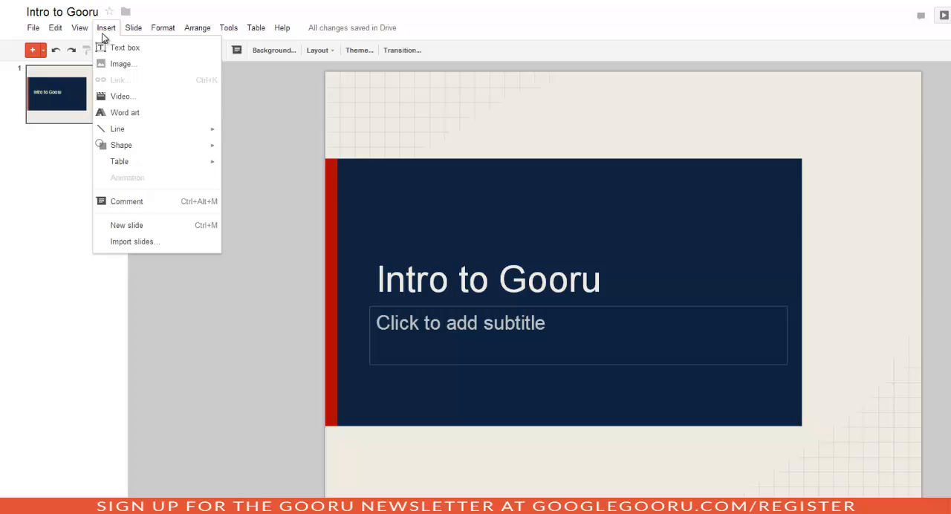
pyautogui.click(164, 107)
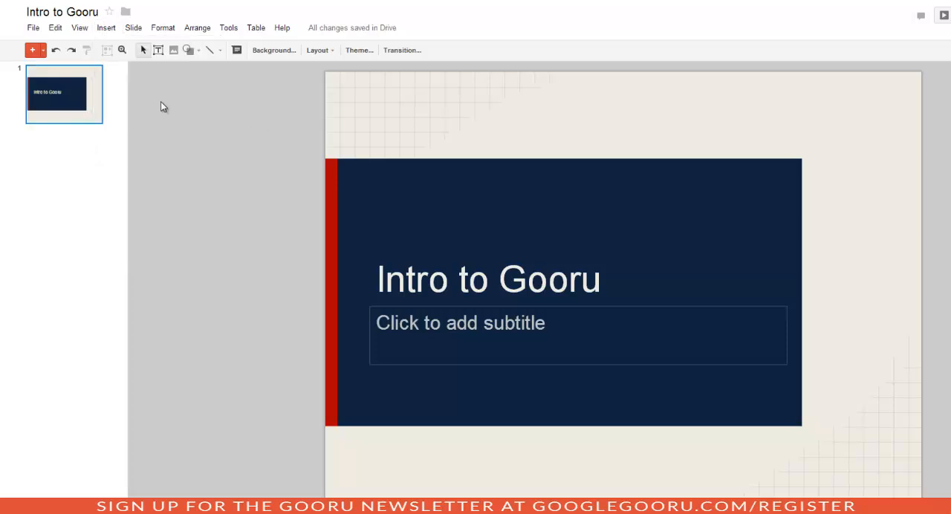
pyautogui.click(33, 51)
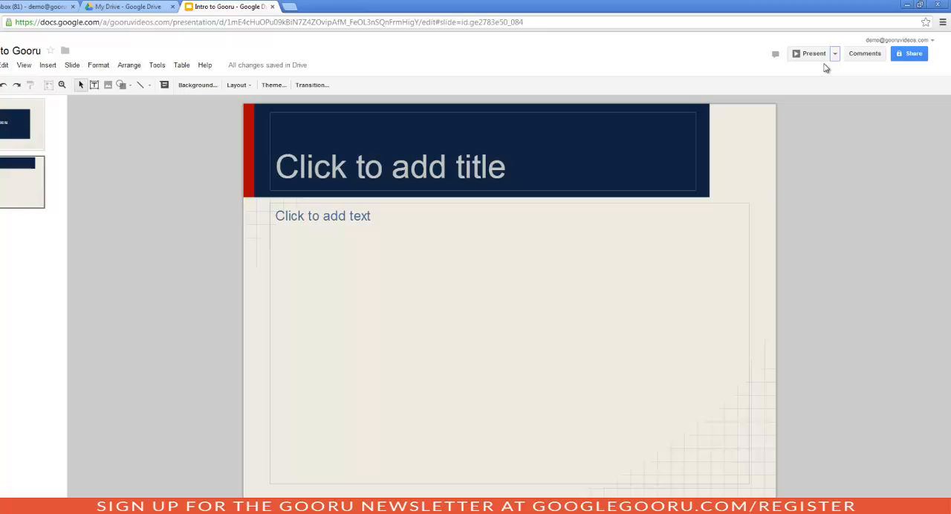
# Step: Review the Present dropdown options, then bring up the Share settings
pyautogui.click(835, 54)
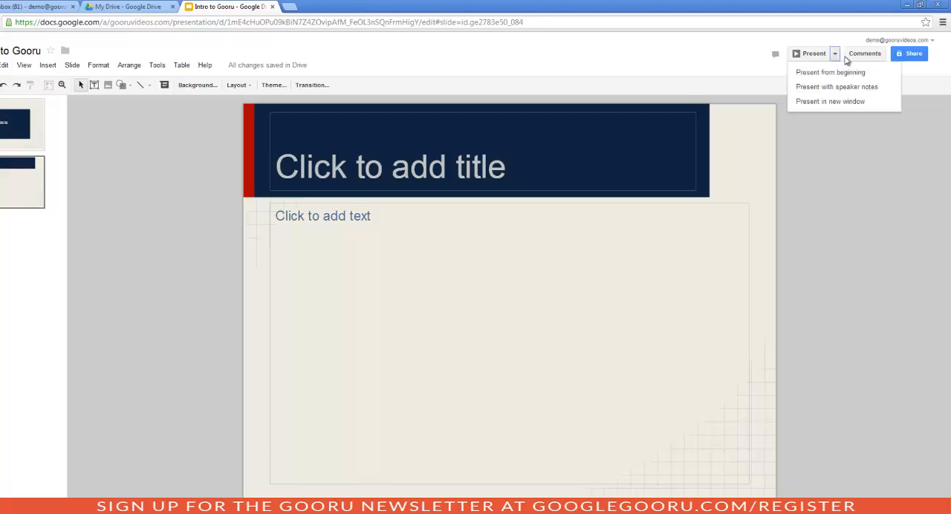
pyautogui.moveTo(845, 68)
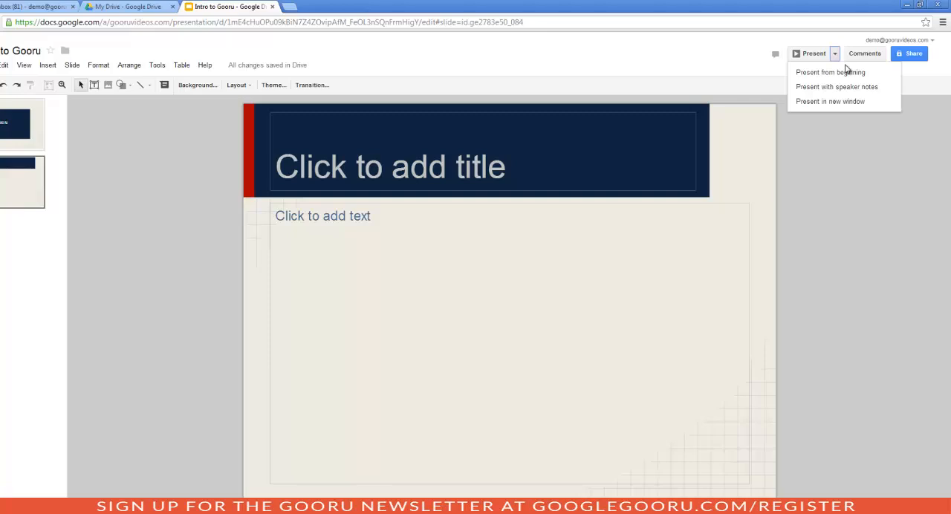
pyautogui.click(886, 183)
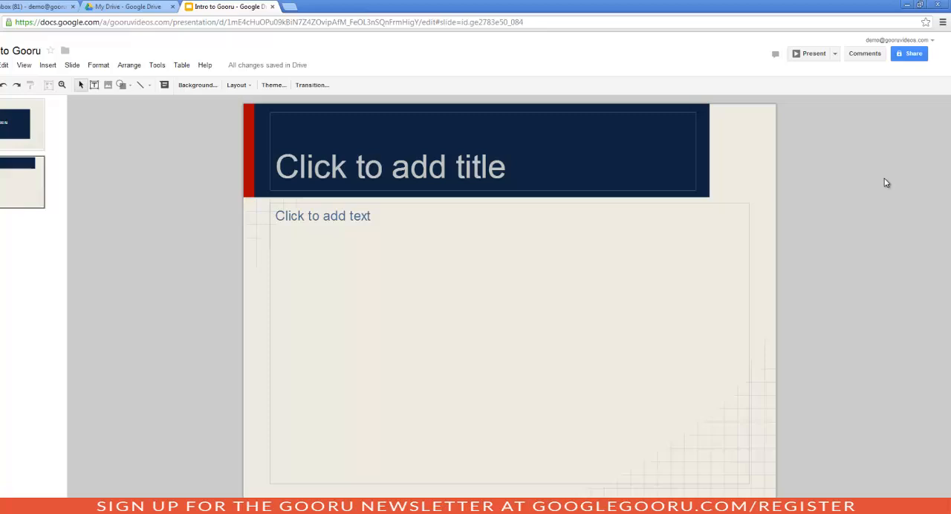
pyautogui.click(909, 54)
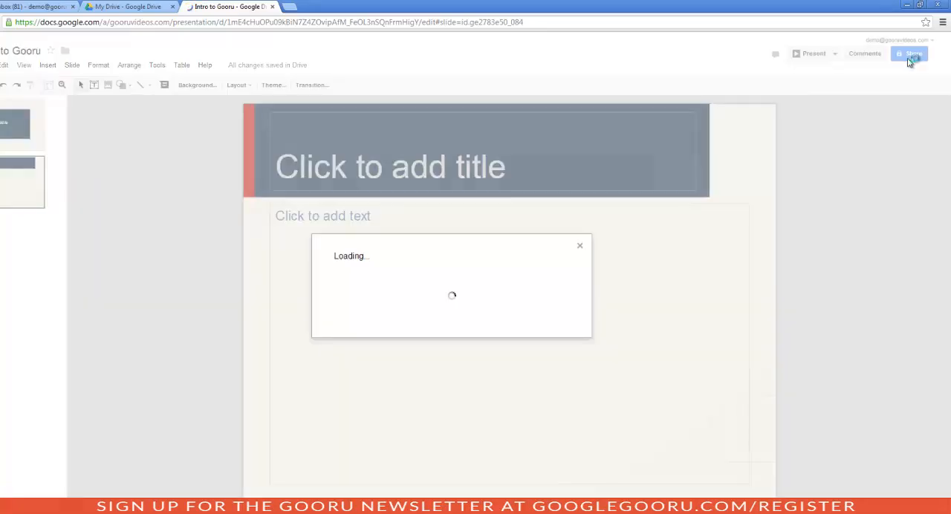
pyautogui.click(909, 53)
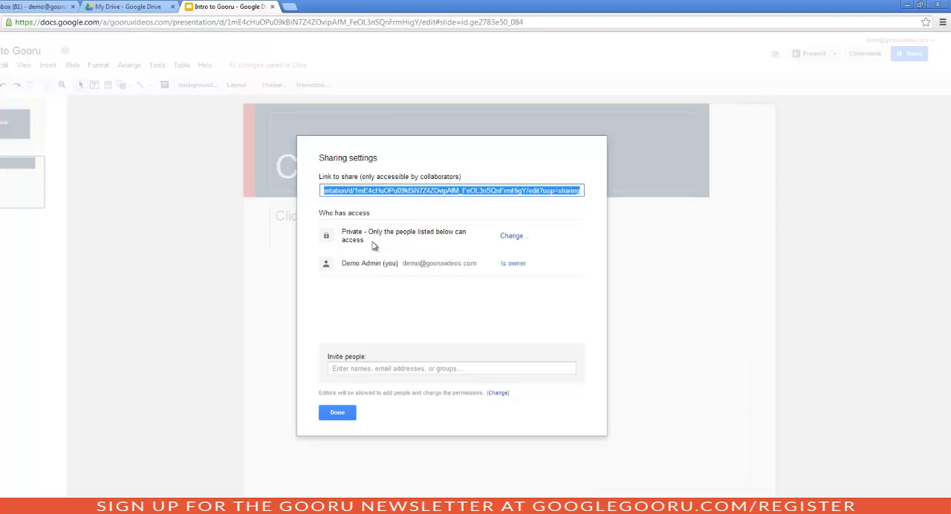
pyautogui.moveTo(449, 246)
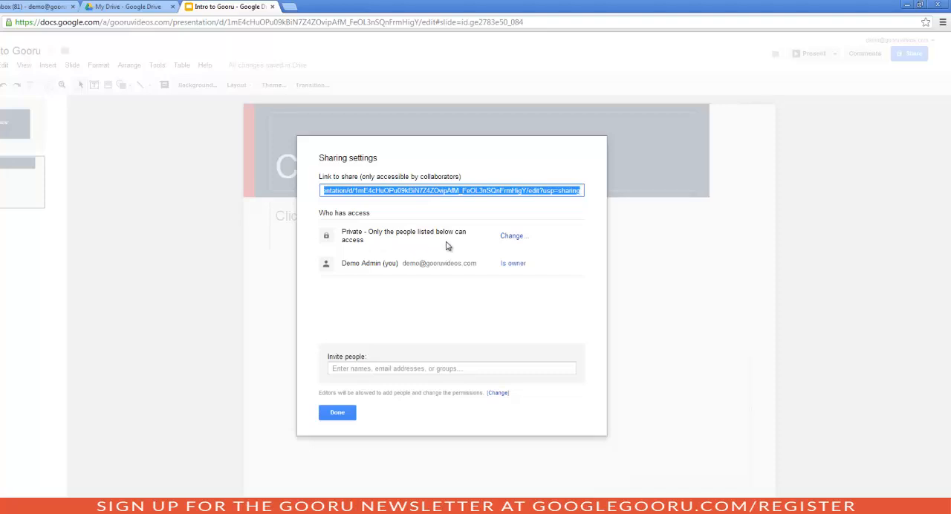
pyautogui.click(511, 235)
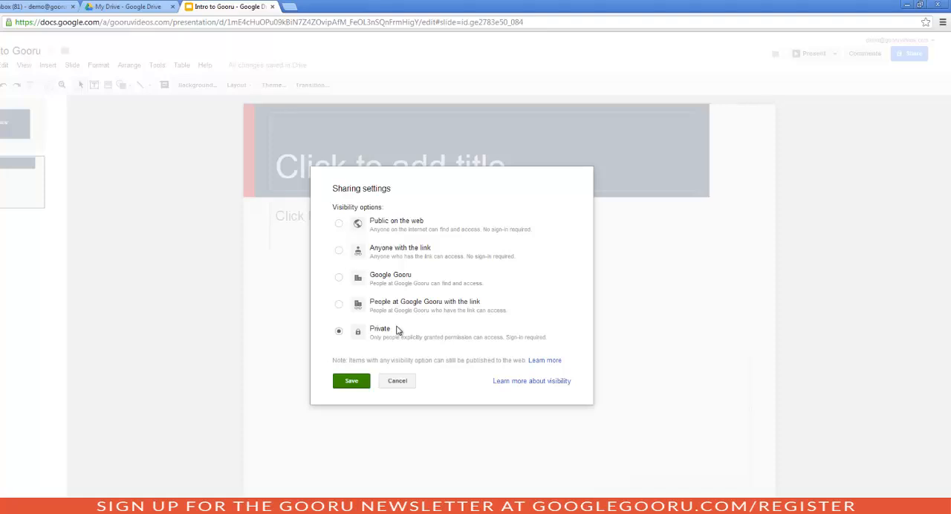
pyautogui.moveTo(407, 266)
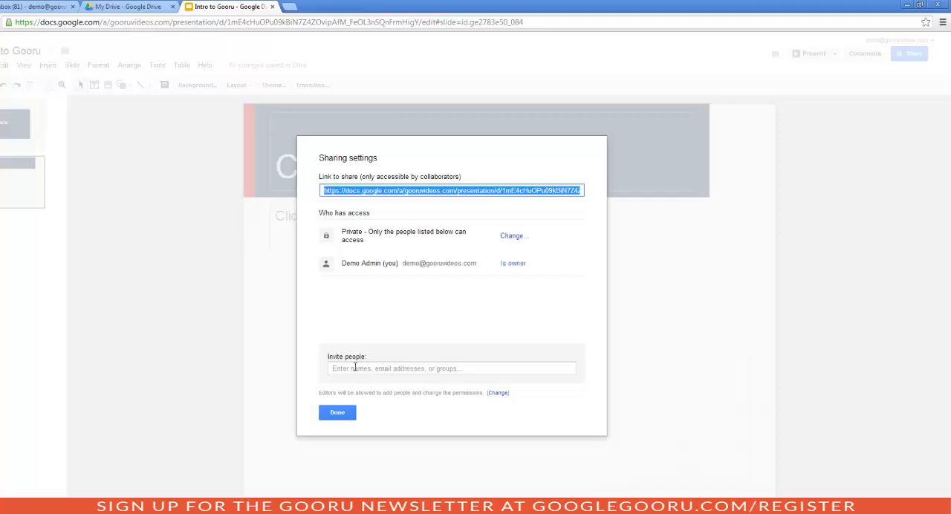
# Step: Invite contact 'capt' with Can edit access and a note about the overview meeting presentation
pyautogui.write('capt')
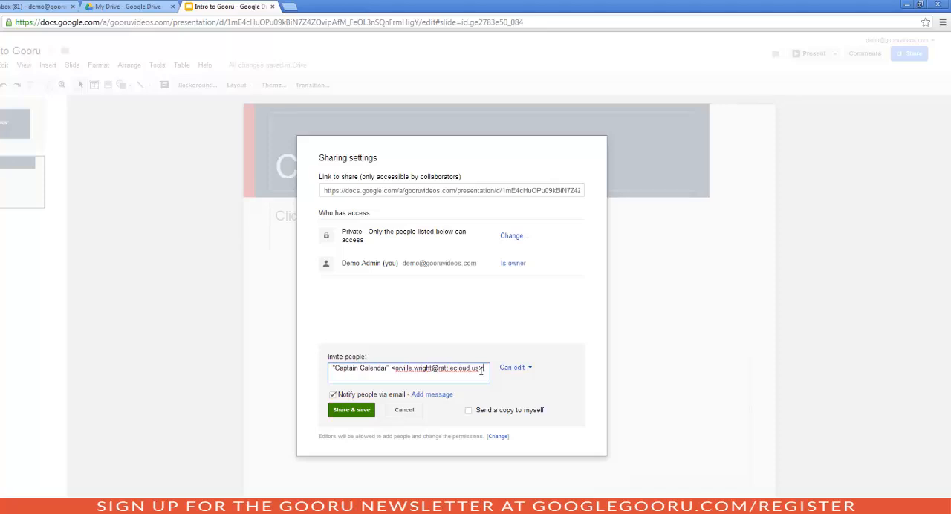
pyautogui.click(513, 366)
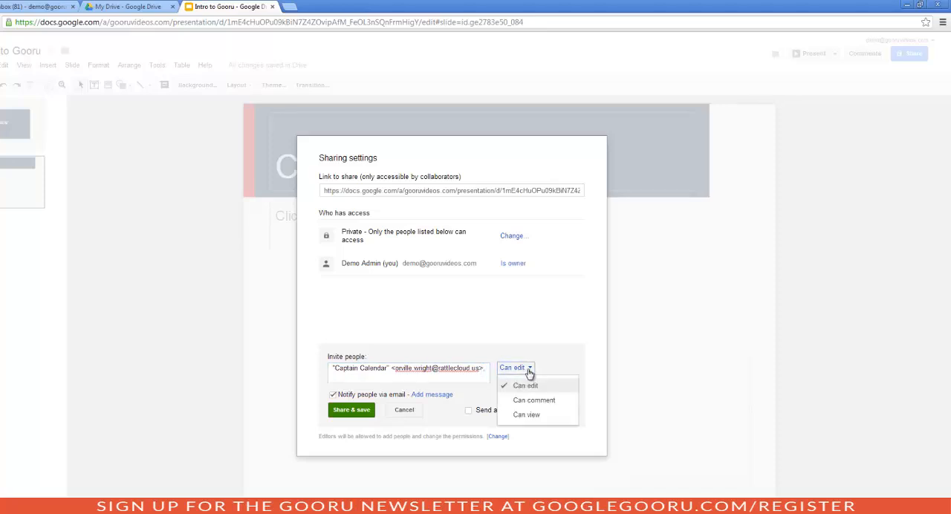
pyautogui.moveTo(533, 400)
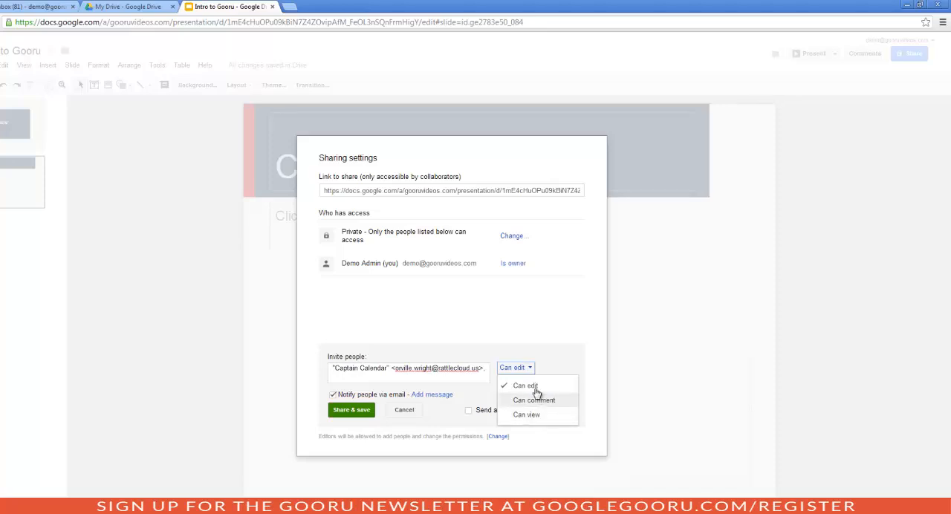
pyautogui.click(526, 384)
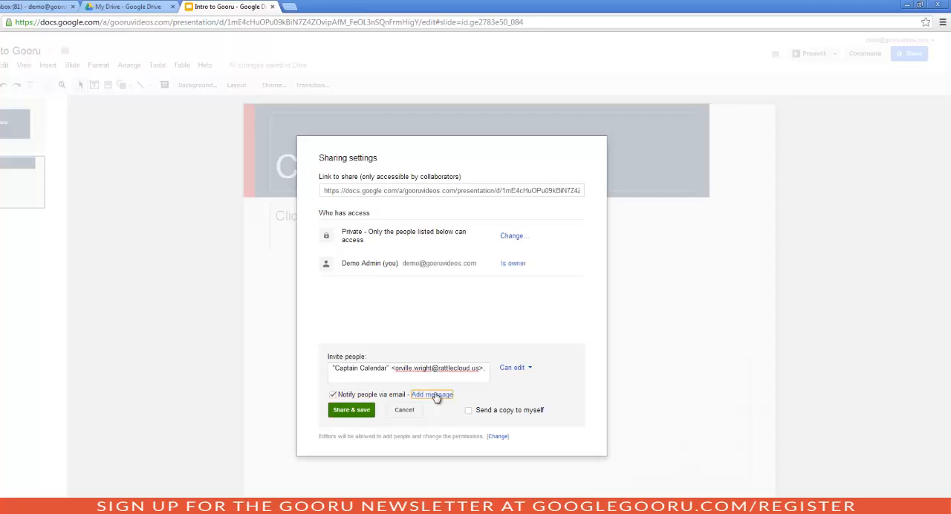
pyautogui.click(431, 395)
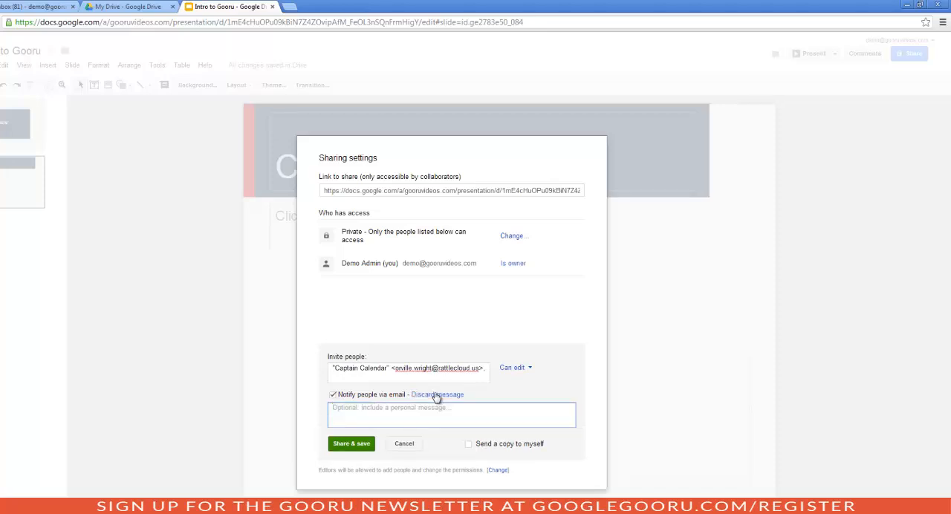
pyautogui.write('i am sharing the presentation i made for the overview meeting')
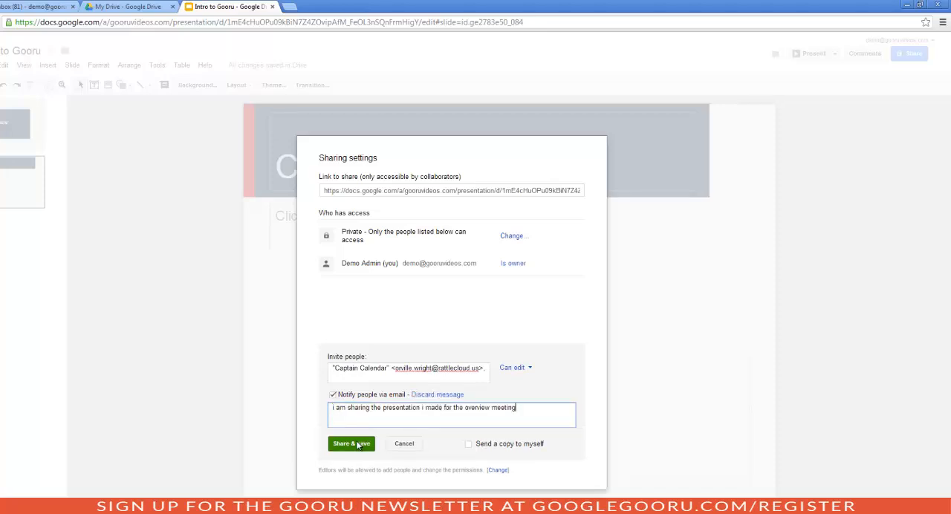
pyautogui.click(351, 443)
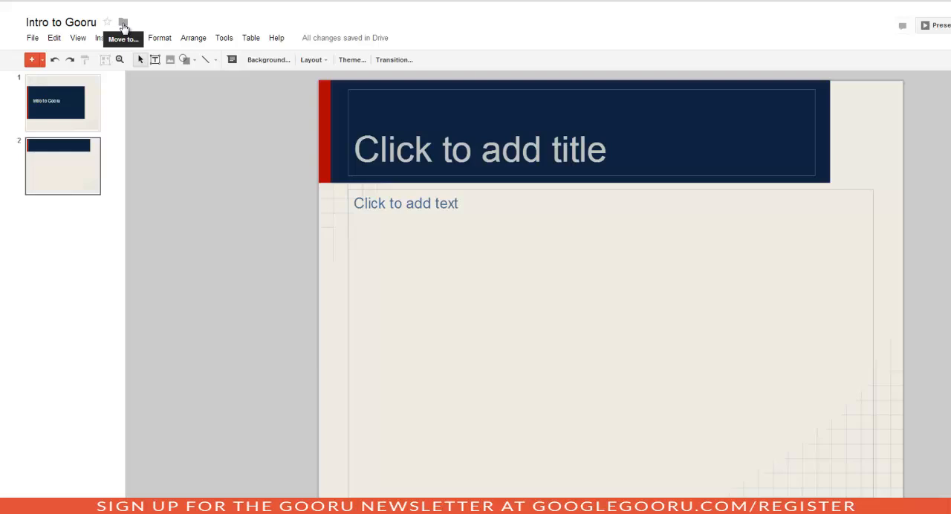
# Step: In the Move to dialog, check both the Gooru and Marketing folders
pyautogui.click(122, 23)
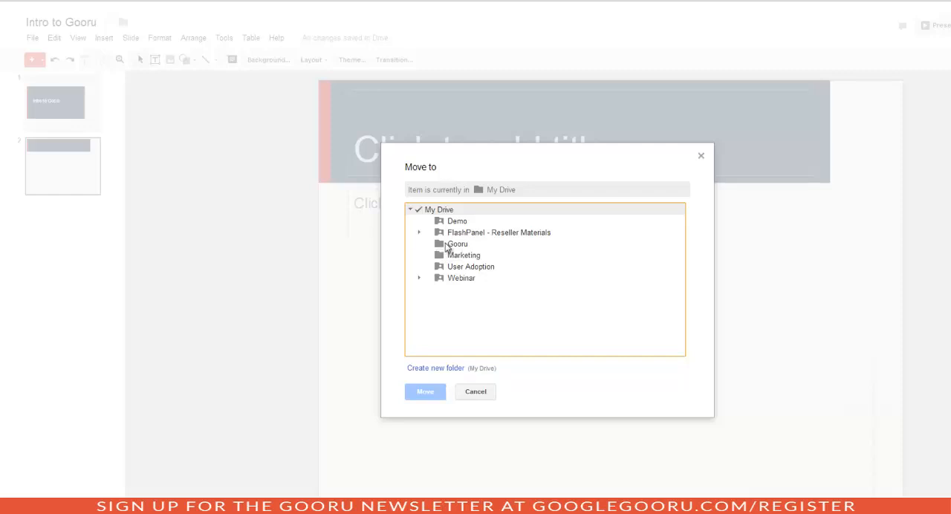
pyautogui.click(458, 244)
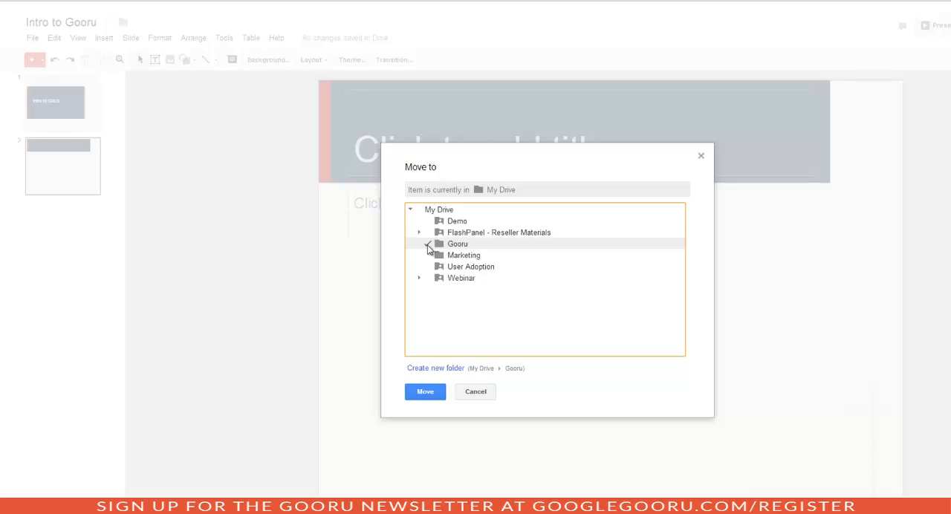
pyautogui.click(464, 255)
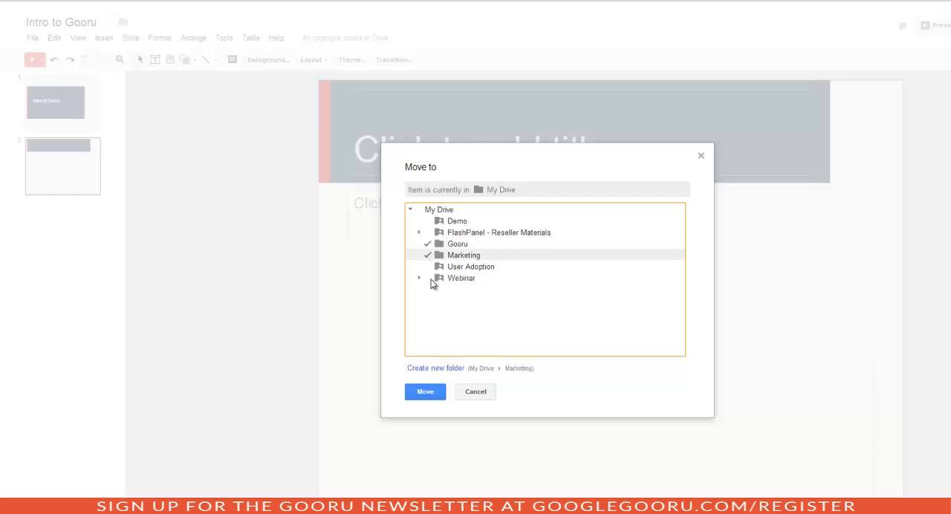